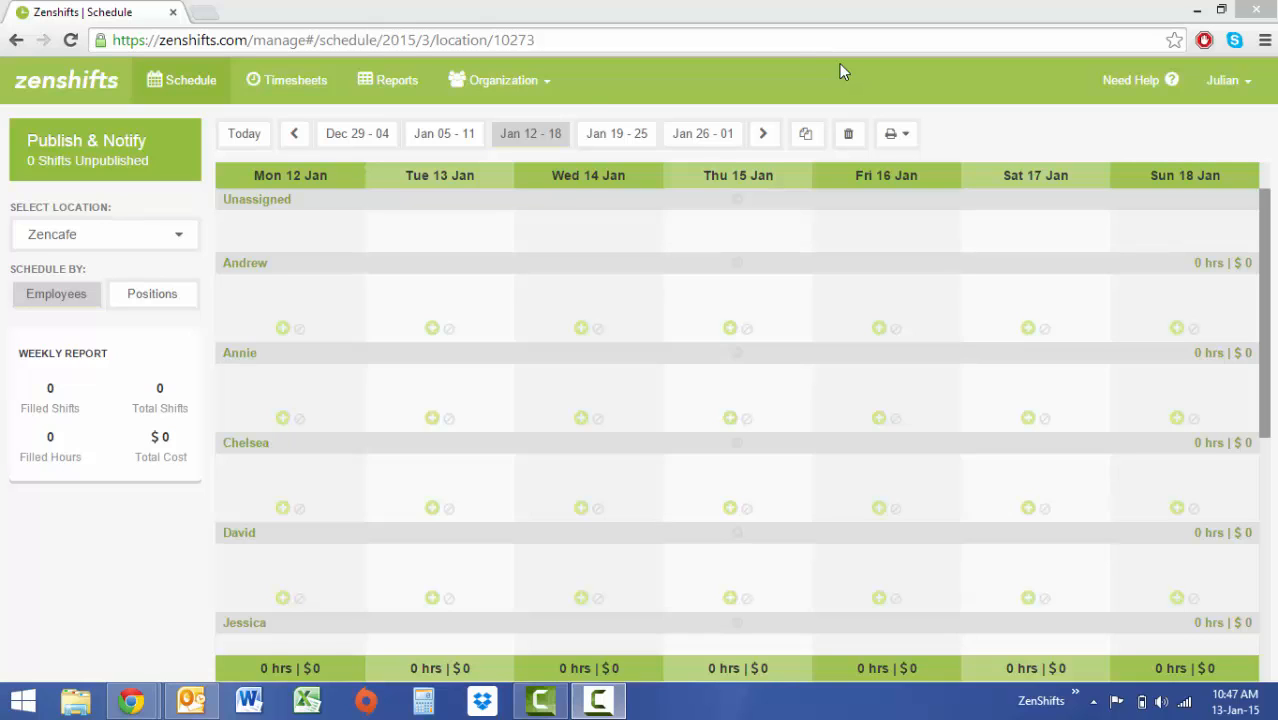
mouse_move(596, 96)
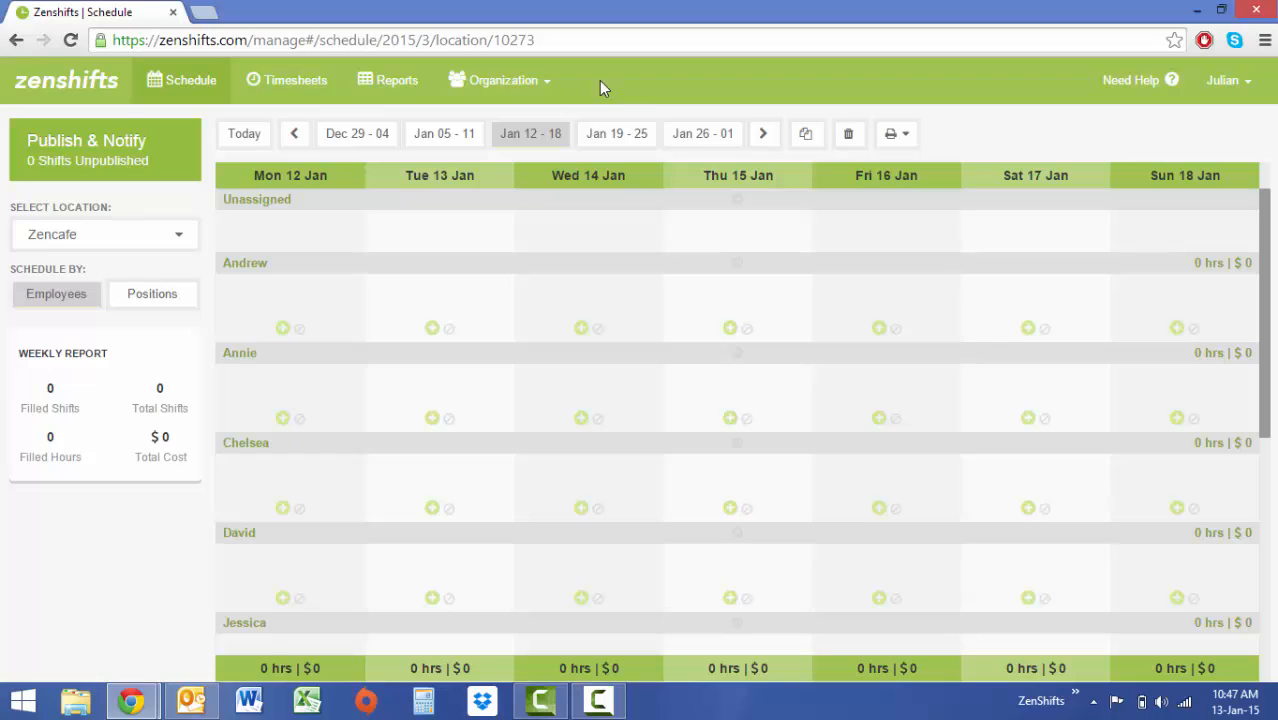
mouse_move(538, 84)
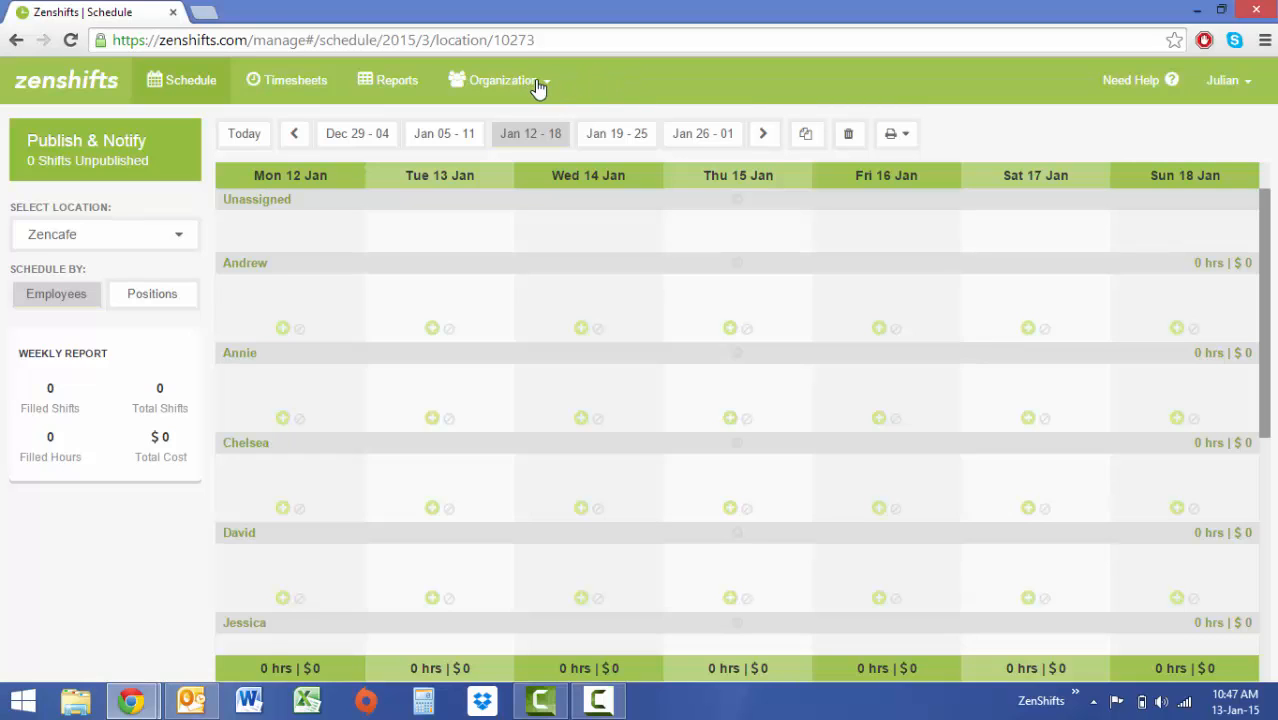
- Expand the Organization menu from the Zencafe weekly schedule
left_click(500, 80)
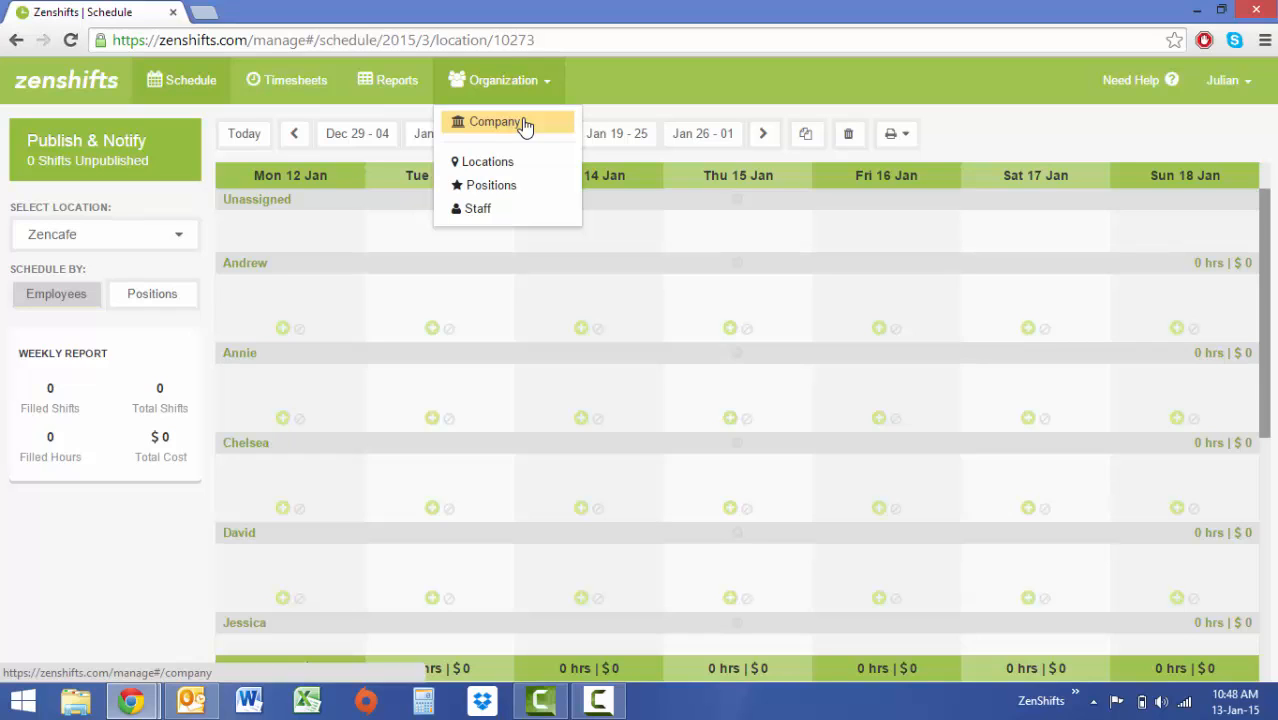
- Go to Company settings and show the Features page with Staff Availability off
left_click(494, 122)
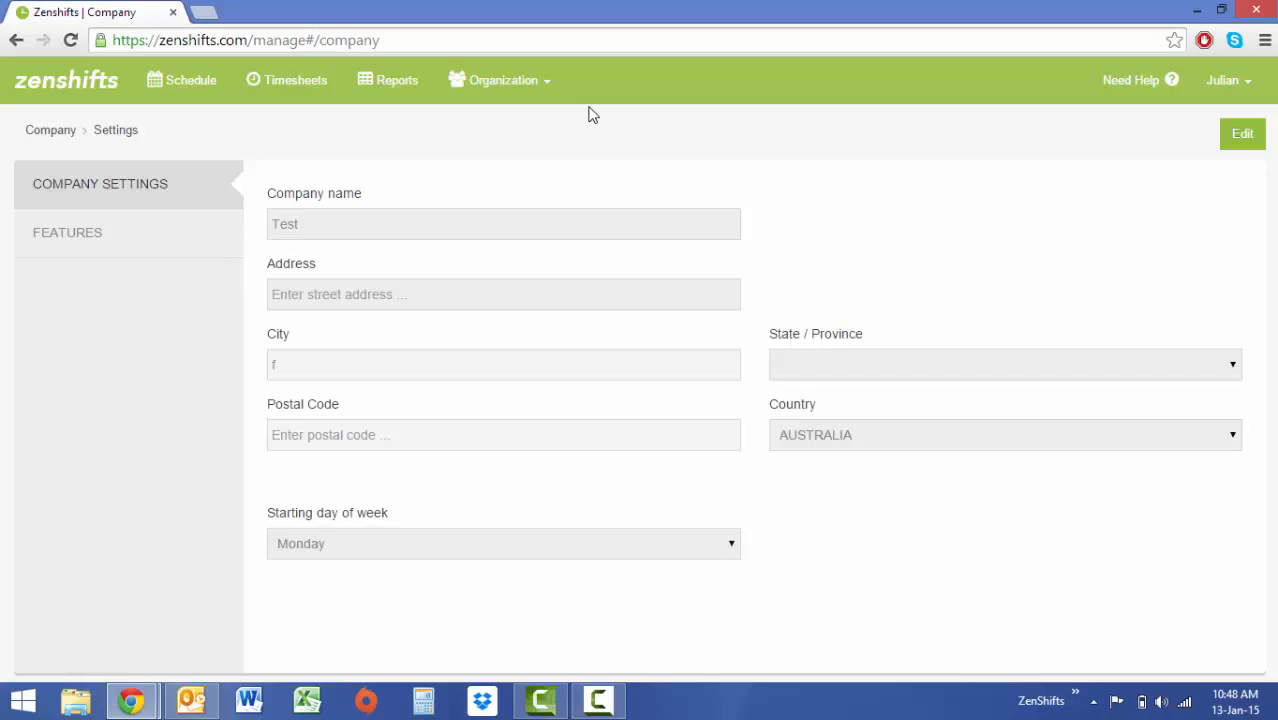
mouse_move(130, 236)
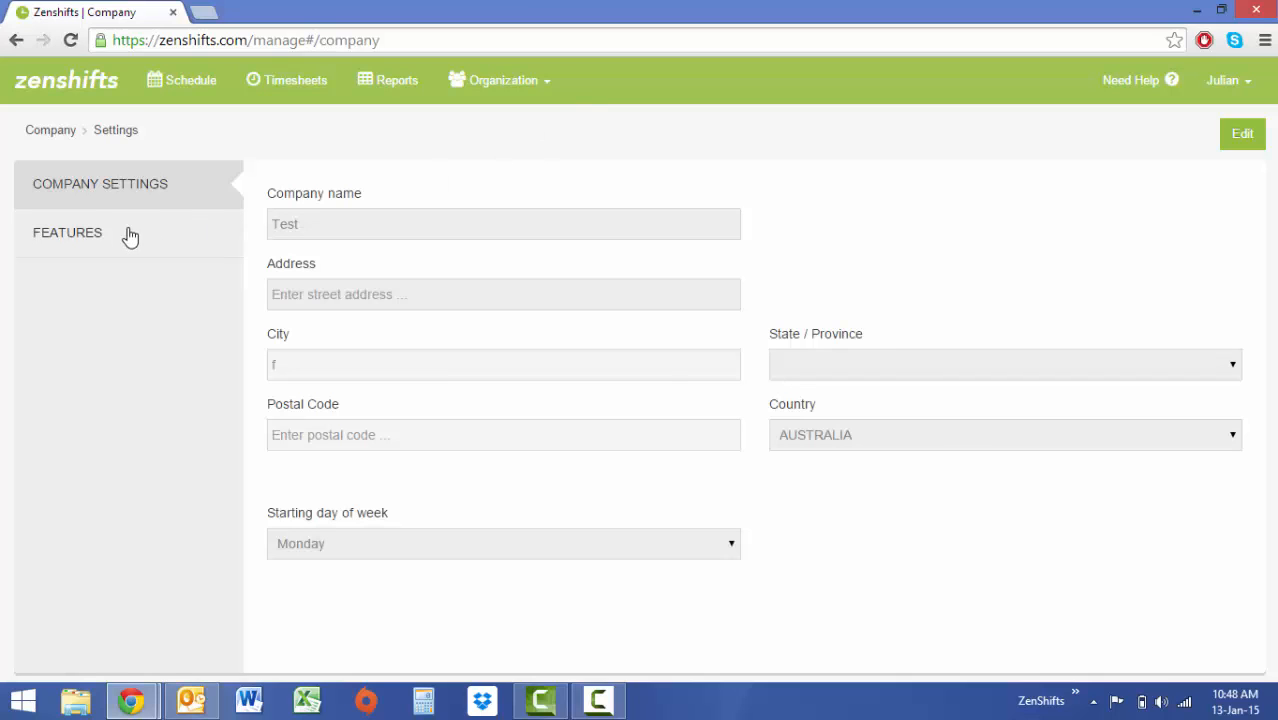
left_click(68, 232)
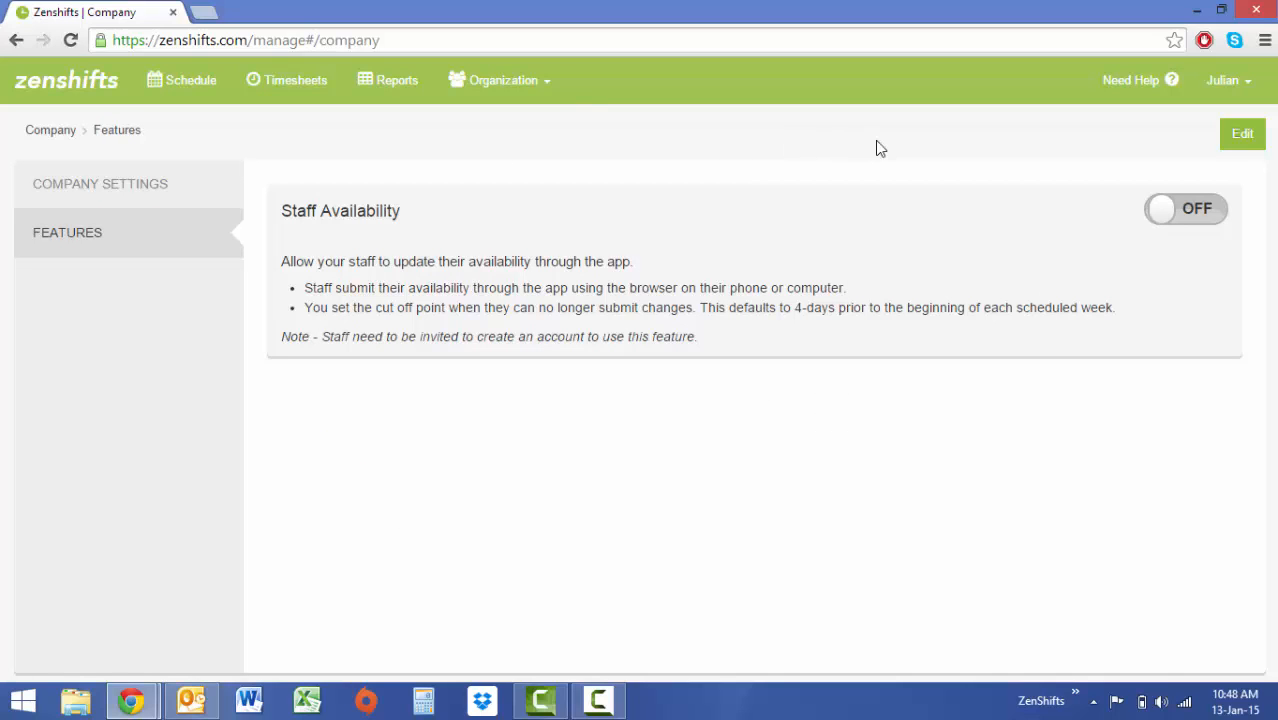
mouse_move(1032, 142)
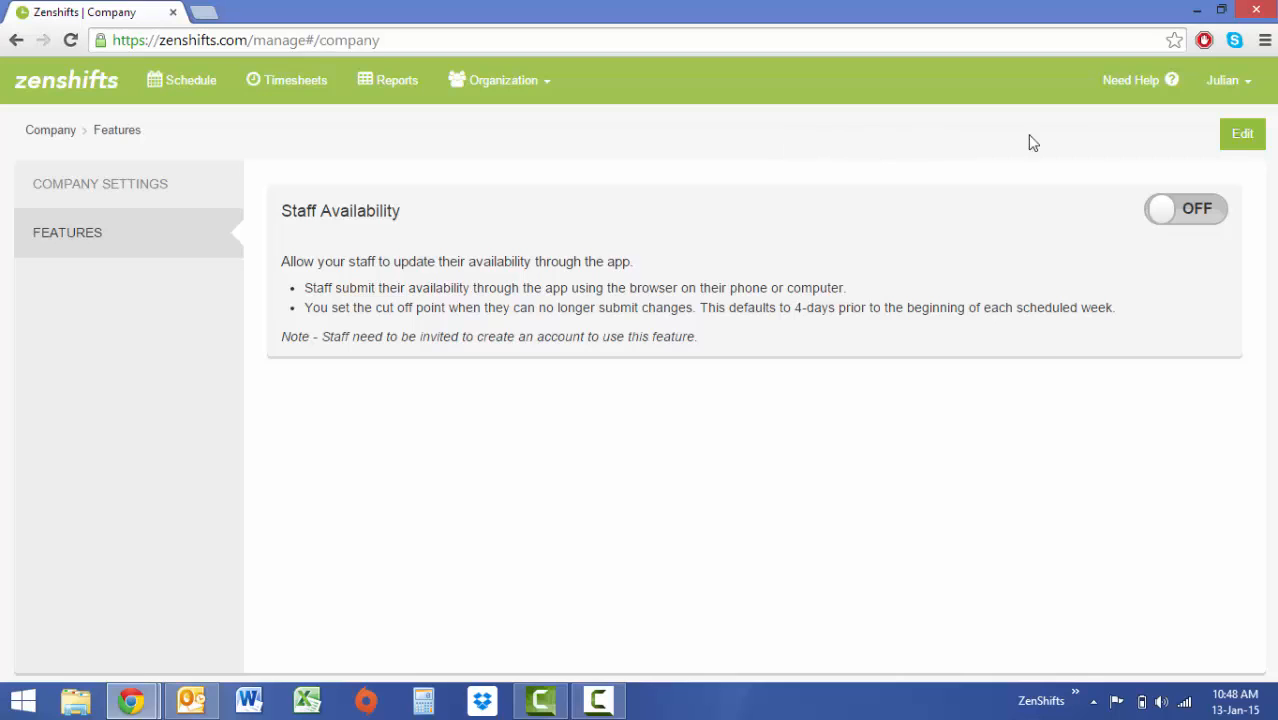
- Switch Staff Availability ON, keep the 7-day cut-off and save
left_click(1242, 132)
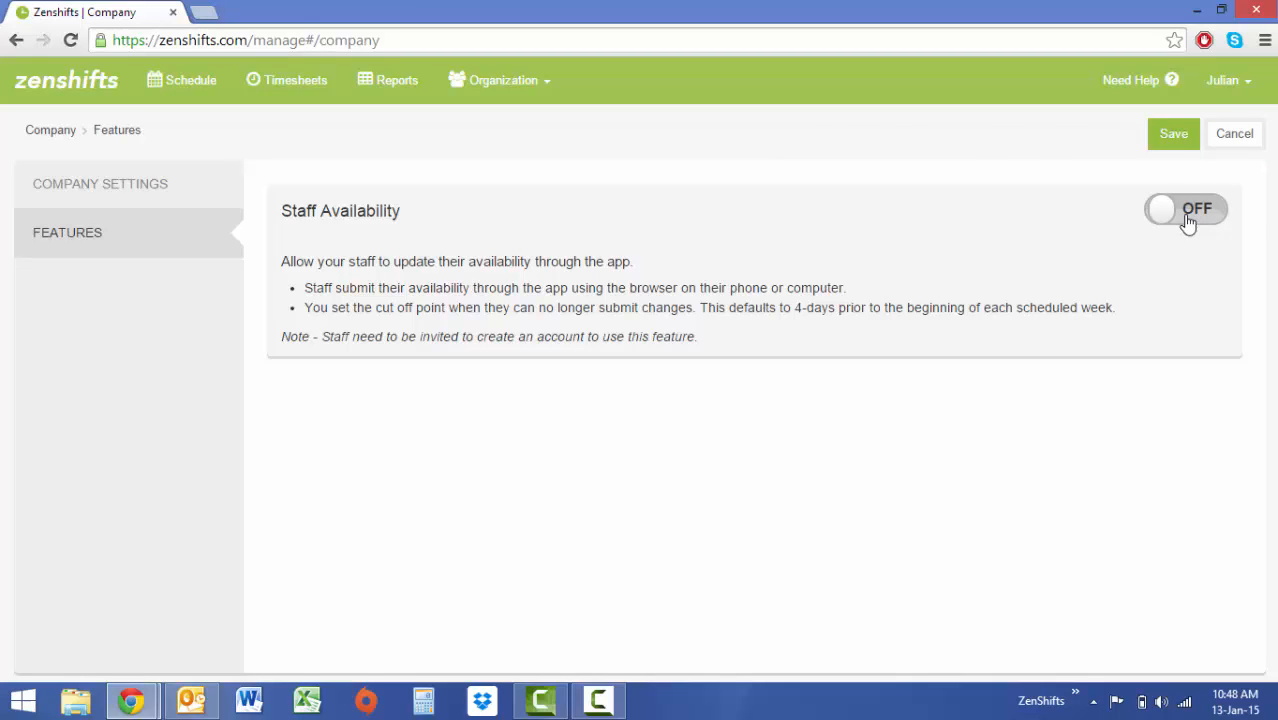
left_click(1184, 210)
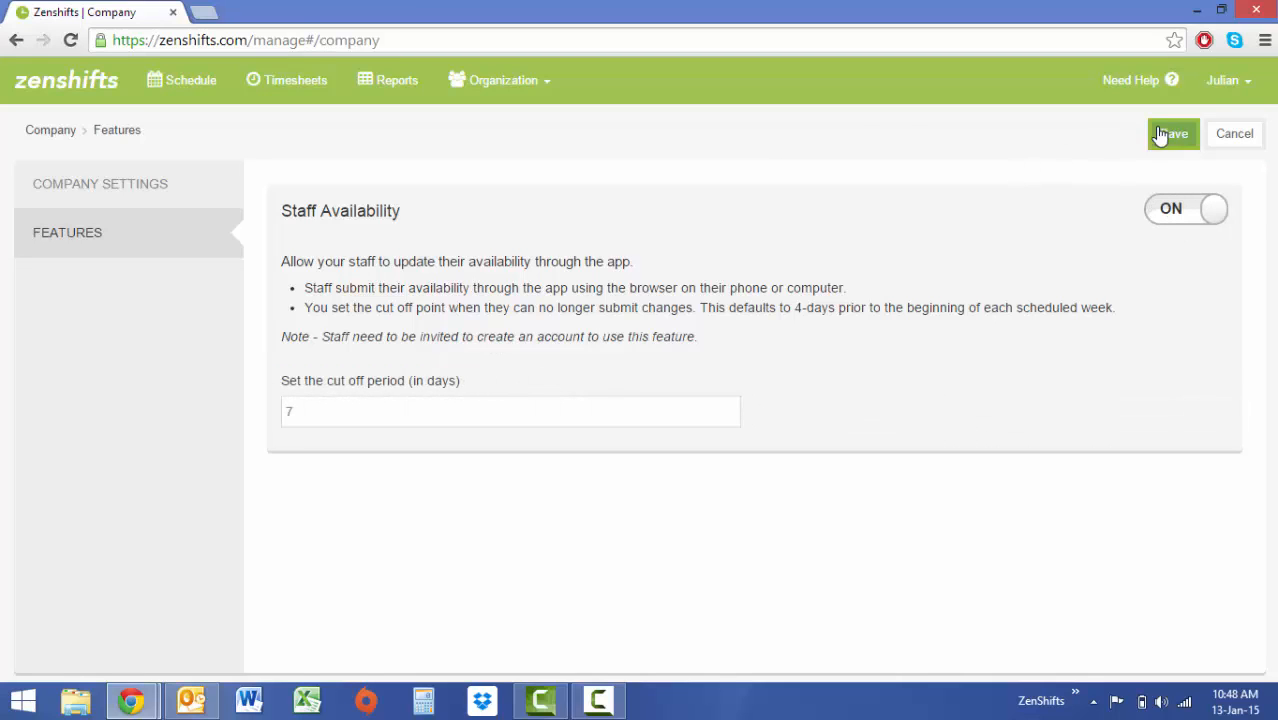
mouse_move(1020, 150)
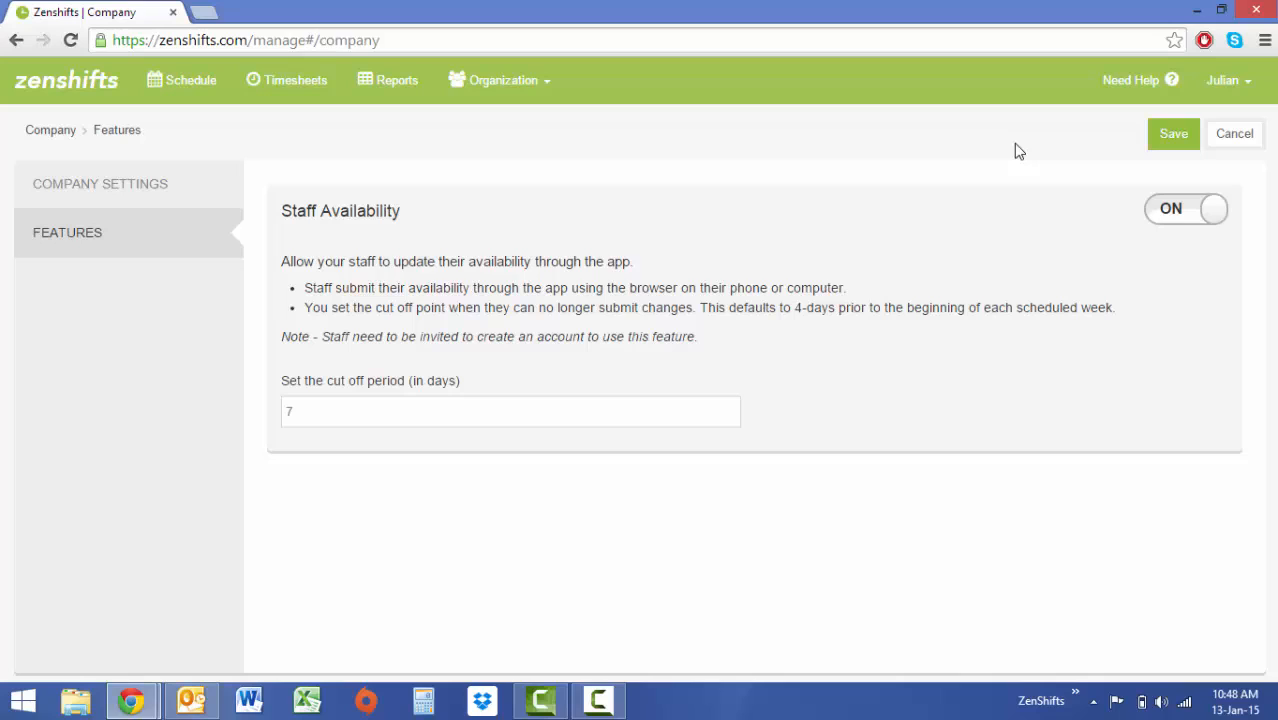
mouse_move(984, 156)
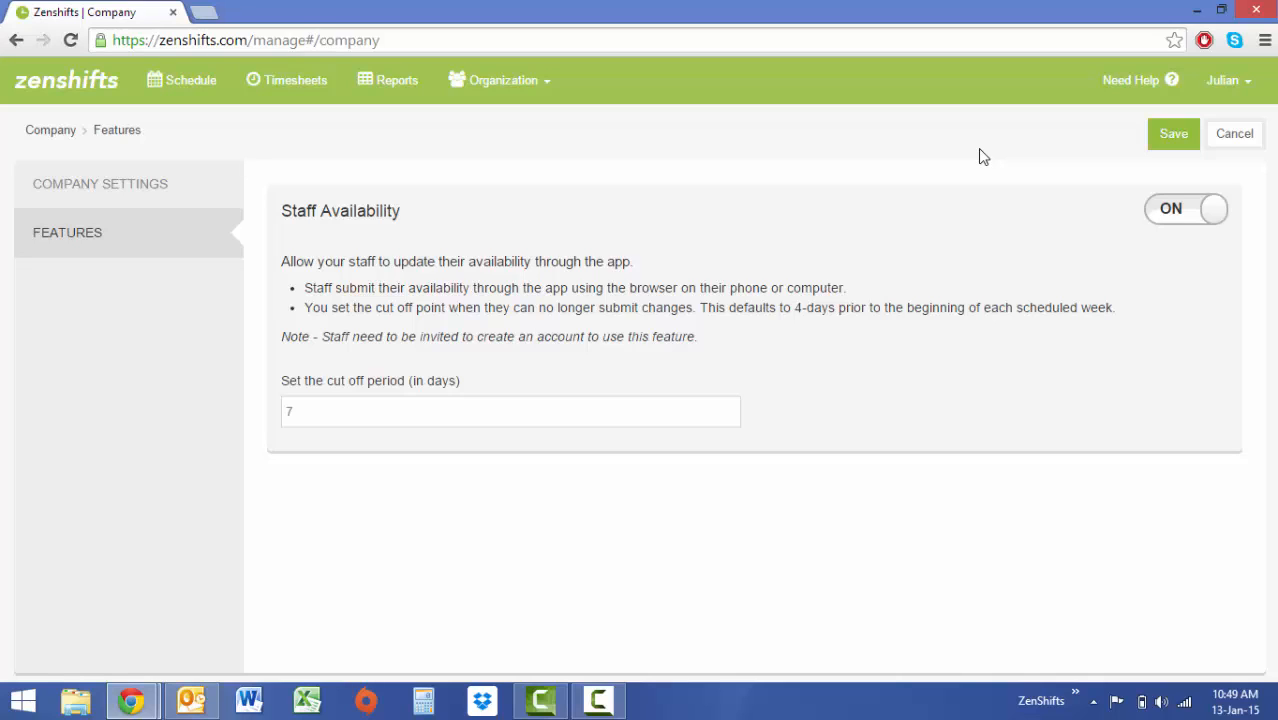
mouse_move(1130, 124)
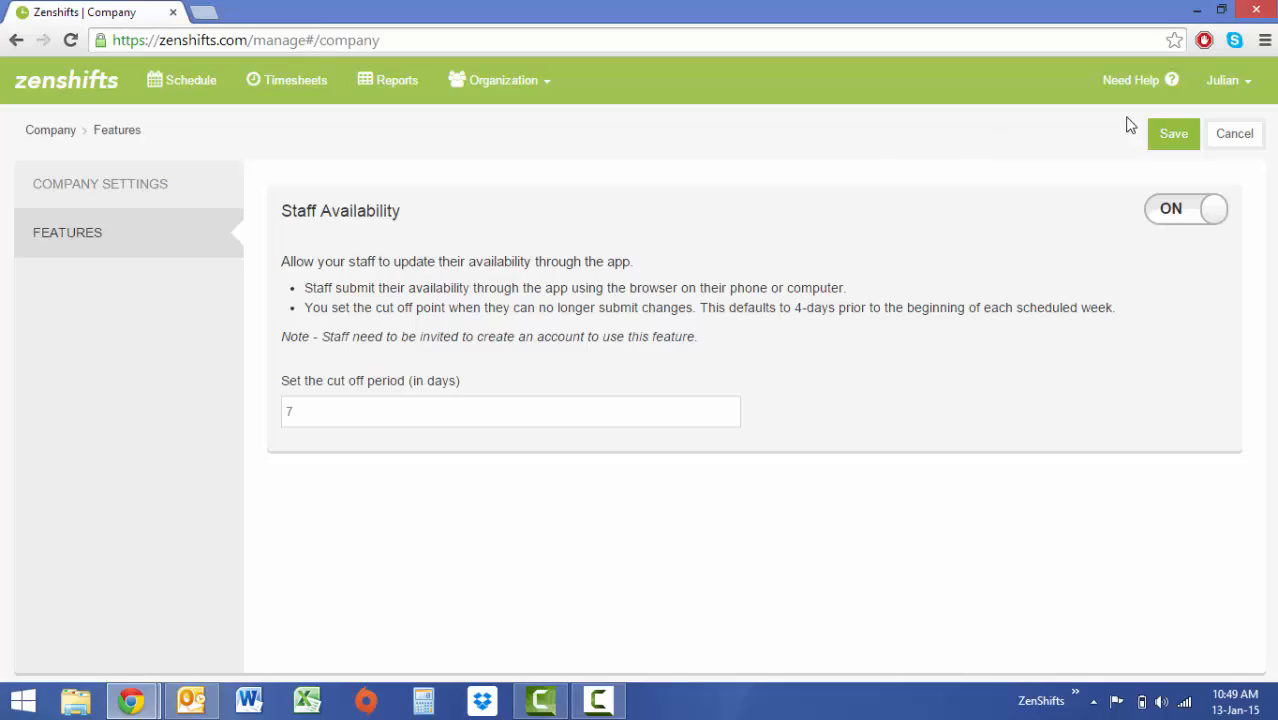
left_click(1172, 132)
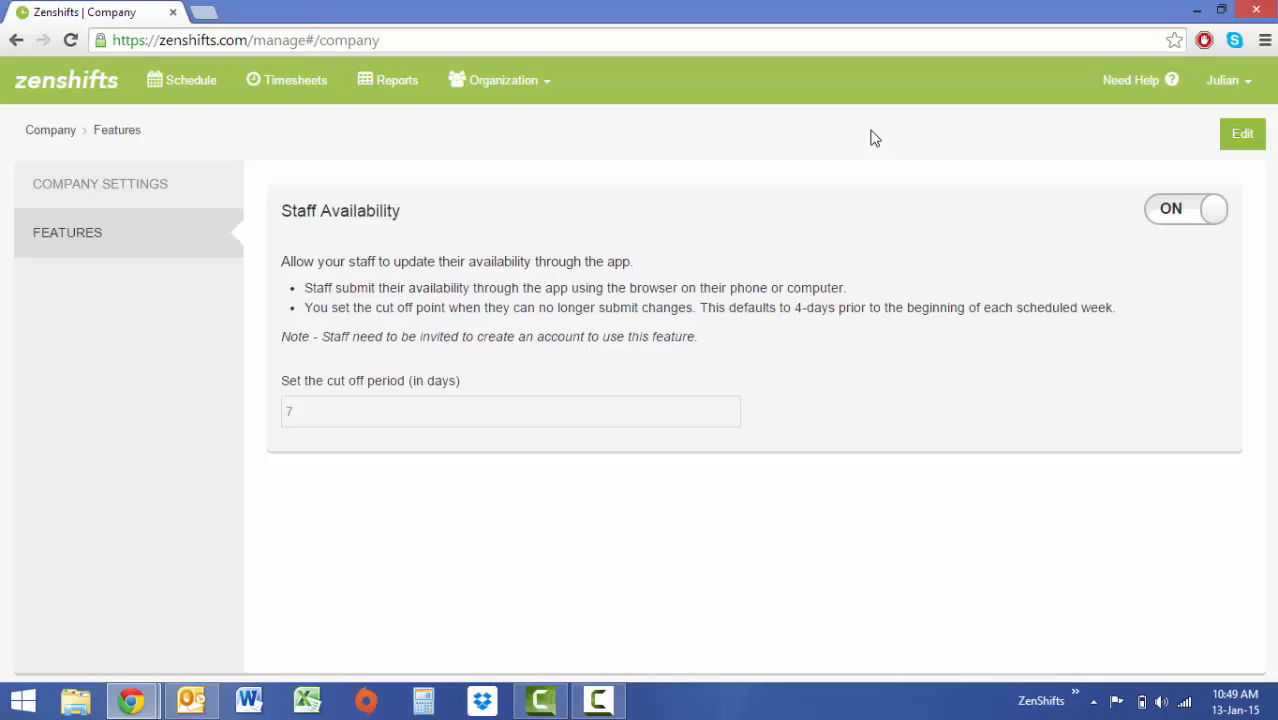
mouse_move(532, 96)
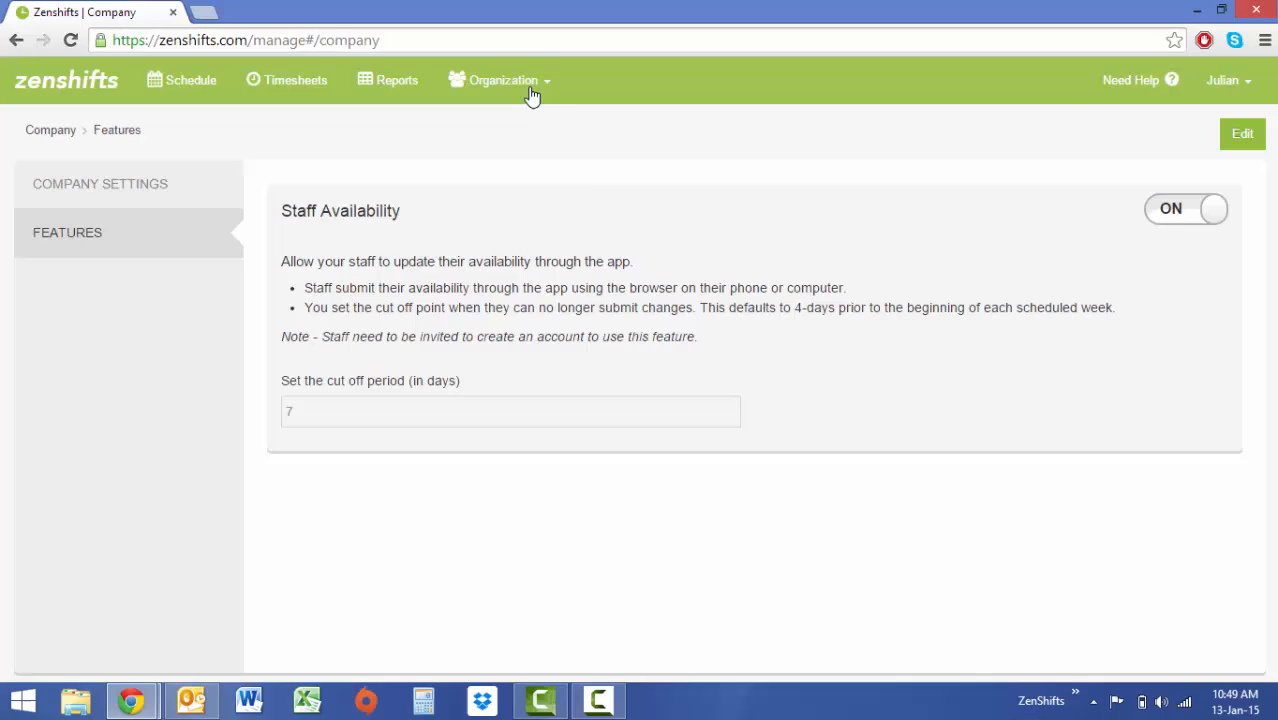
left_click(504, 80)
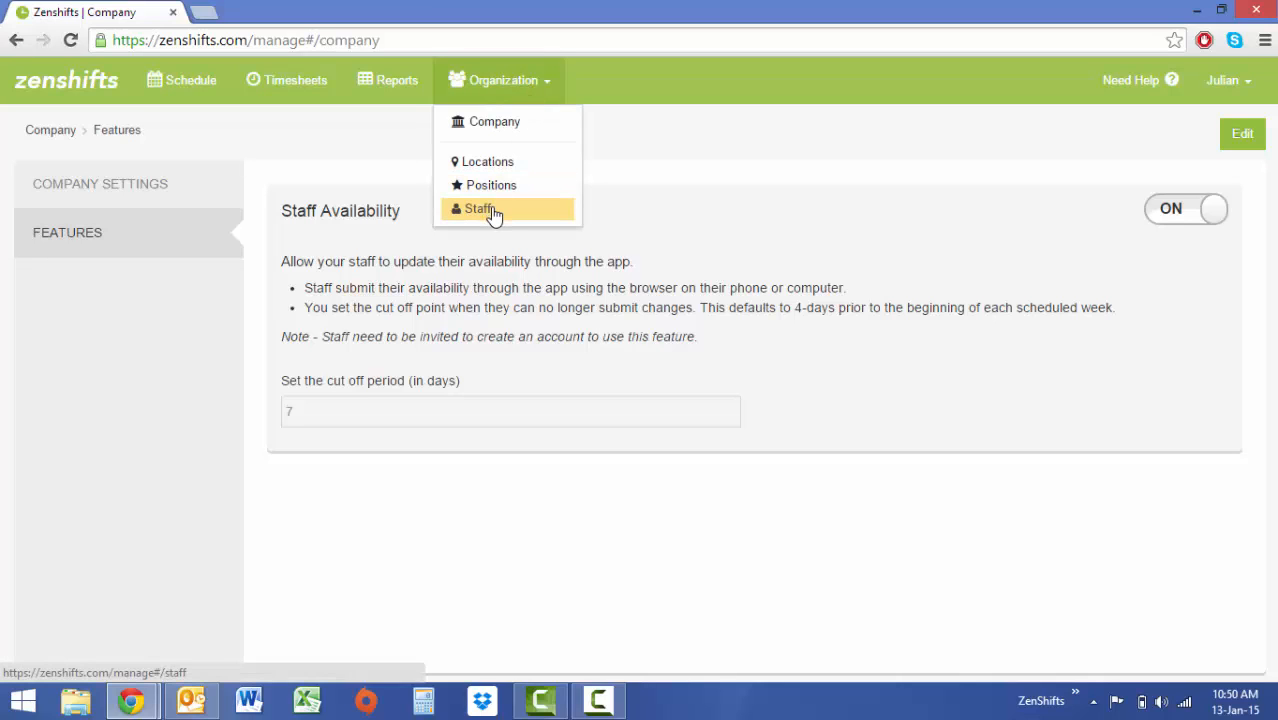
left_click(480, 210)
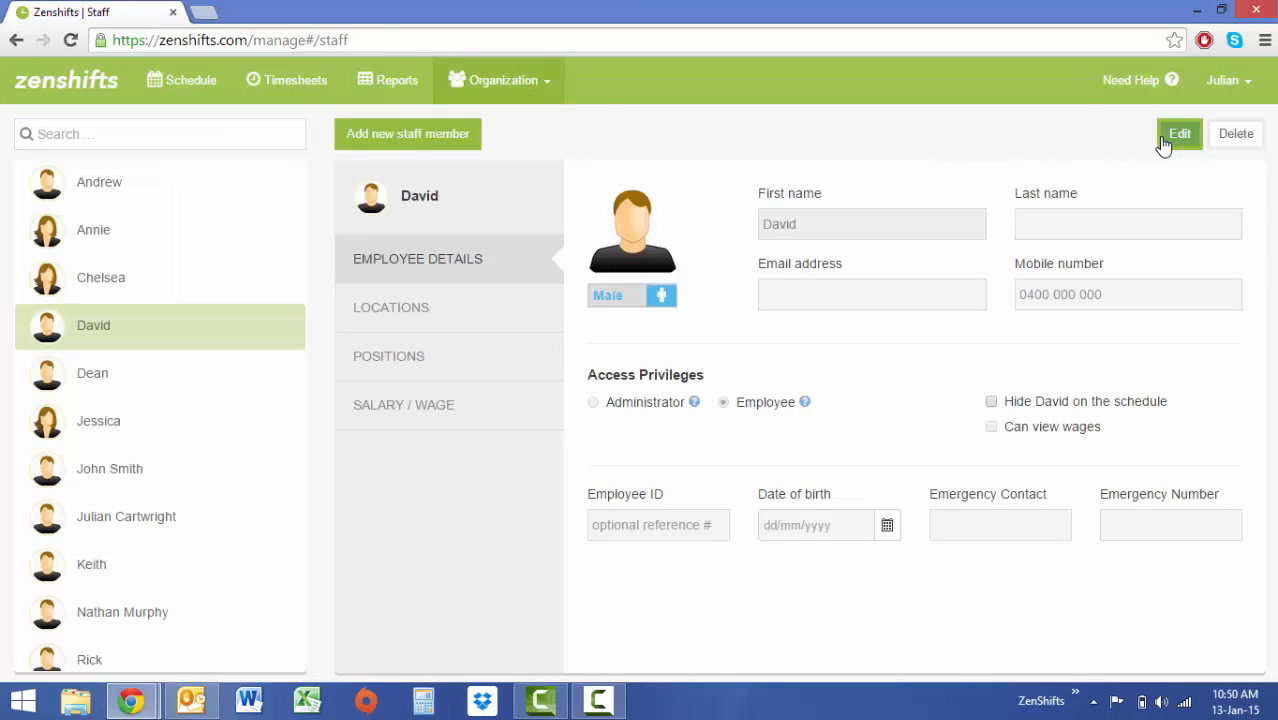
mouse_move(1114, 148)
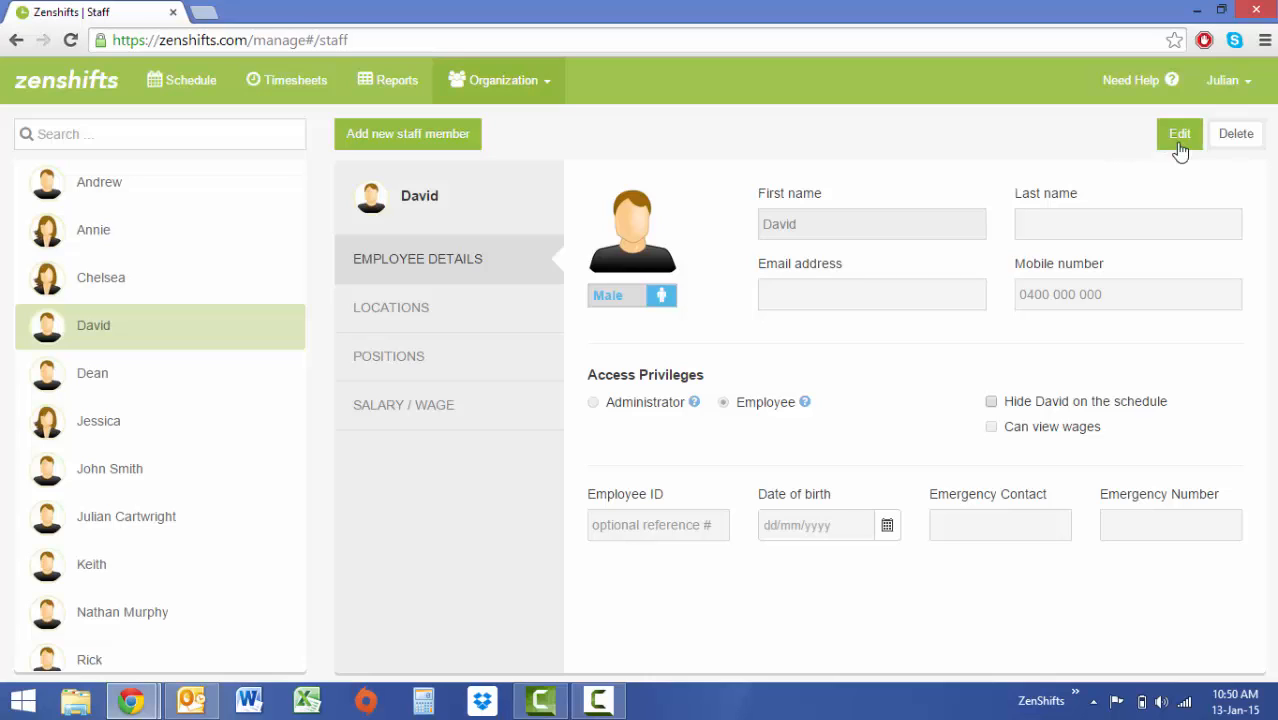
left_click(1180, 132)
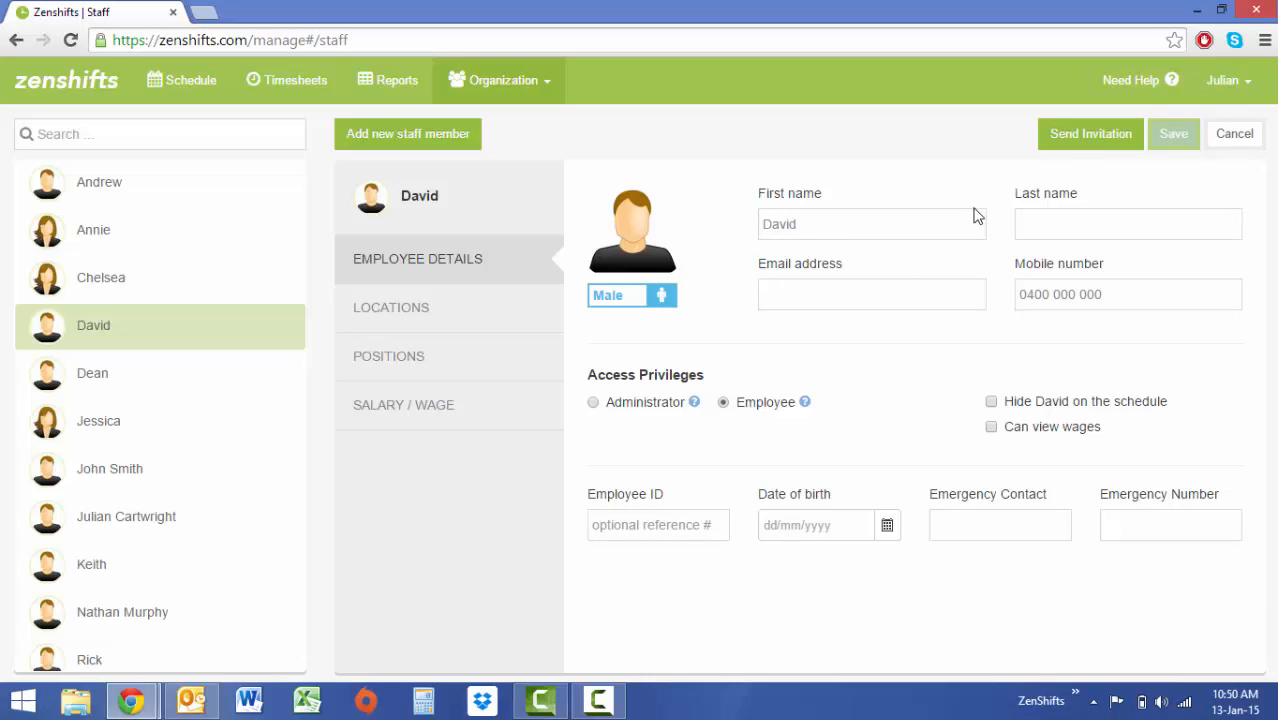
left_click(872, 294)
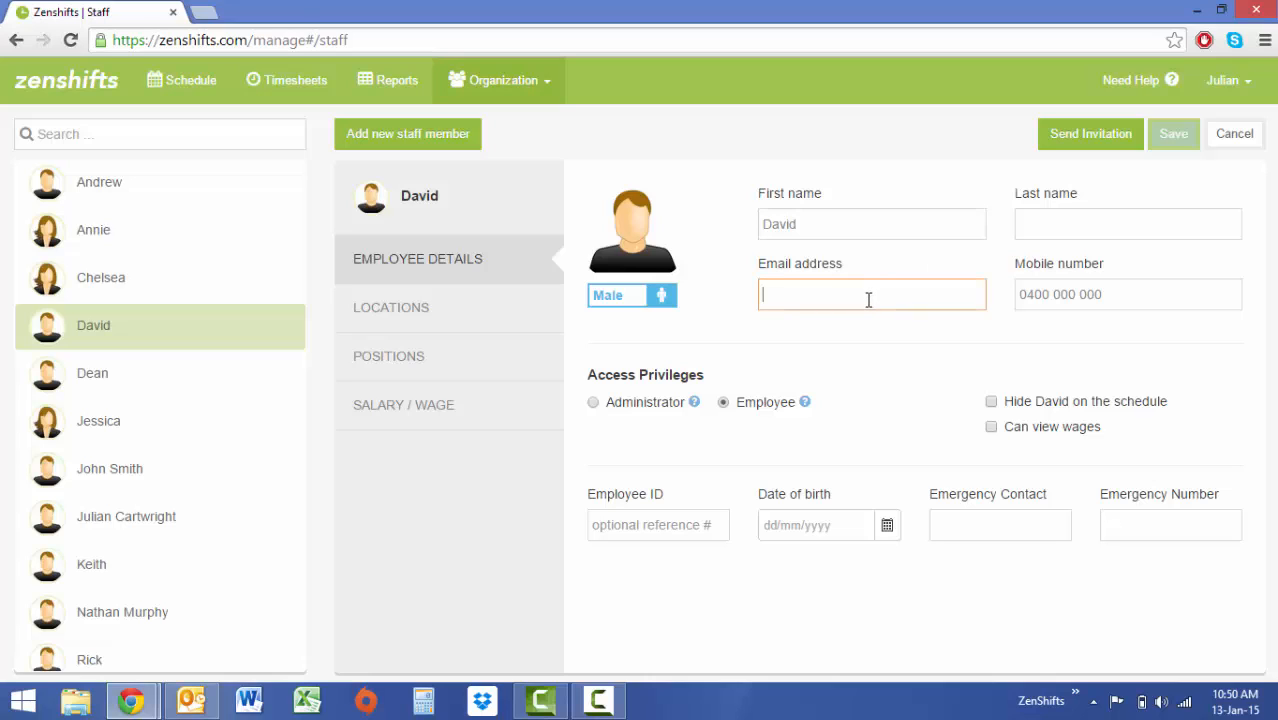
type("test@")
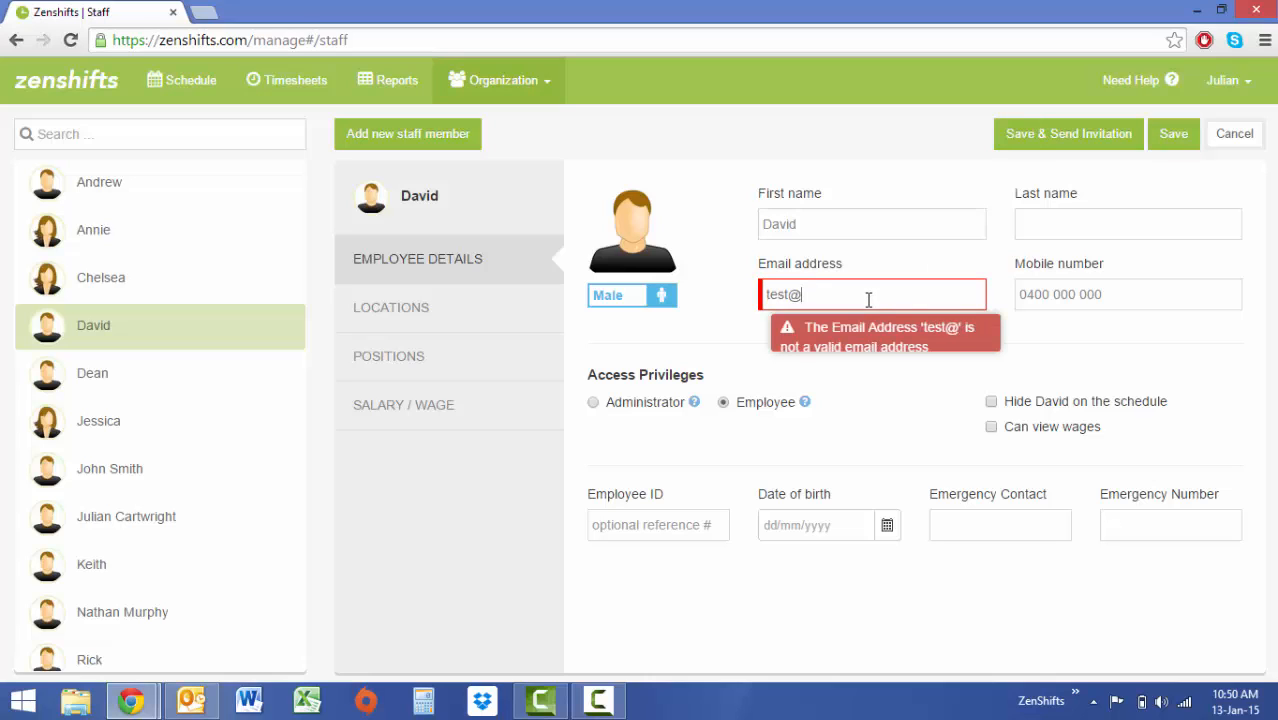
type("test.com")
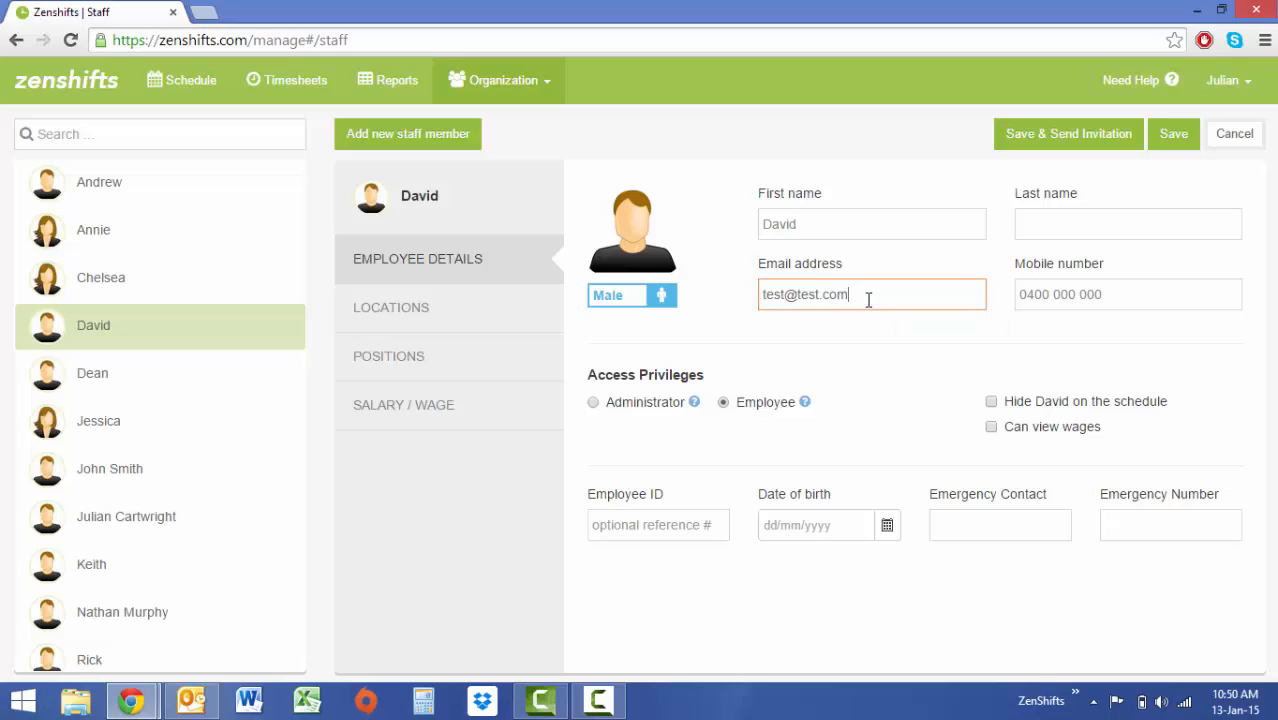
mouse_move(1068, 132)
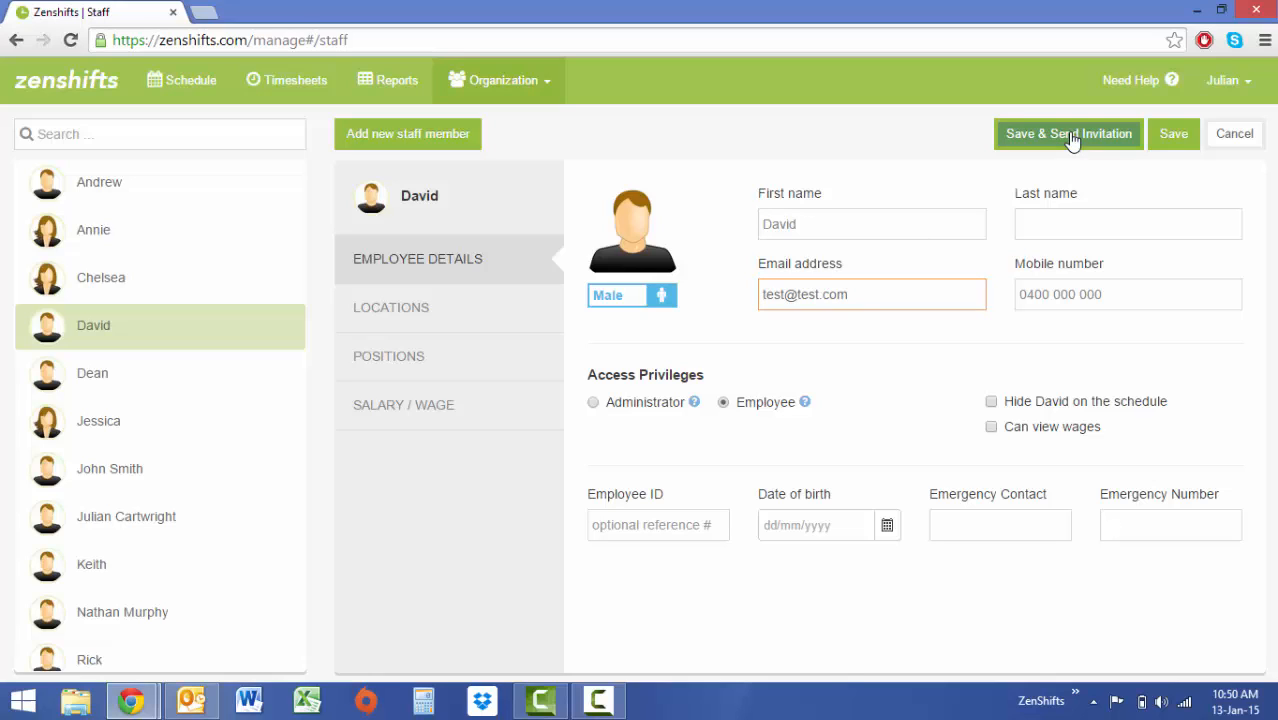
left_click(1068, 132)
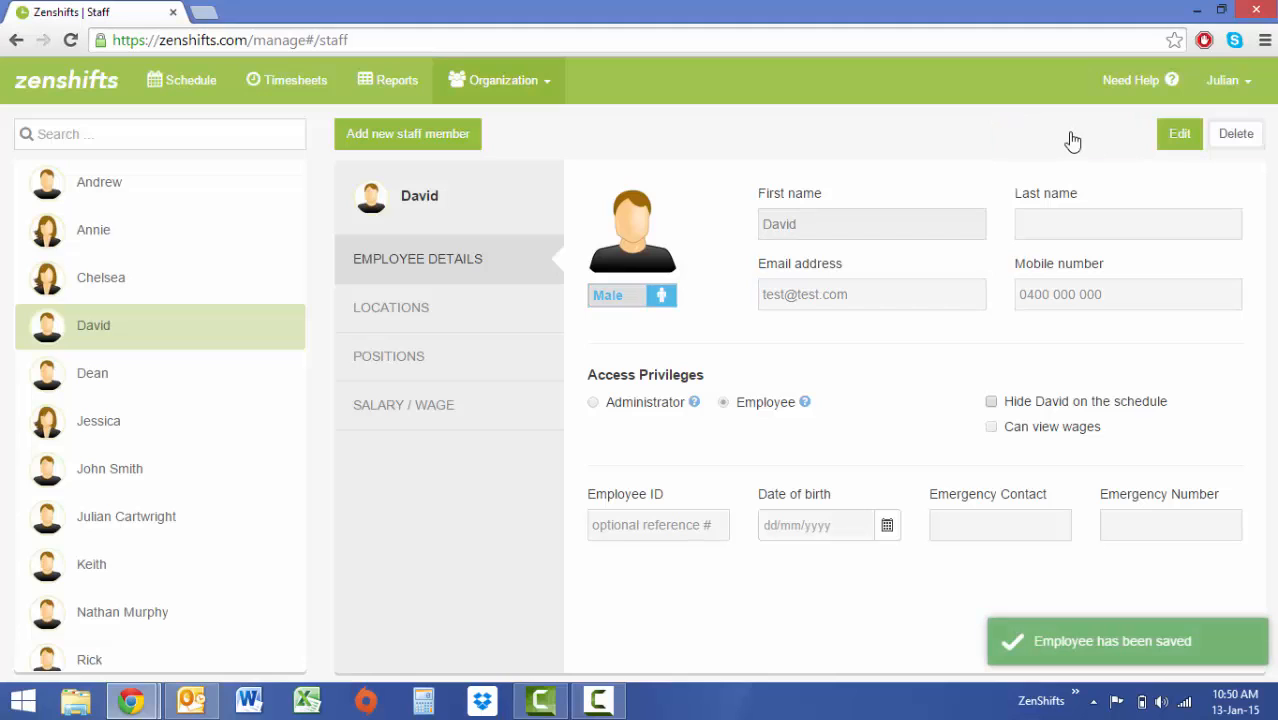
mouse_move(224, 418)
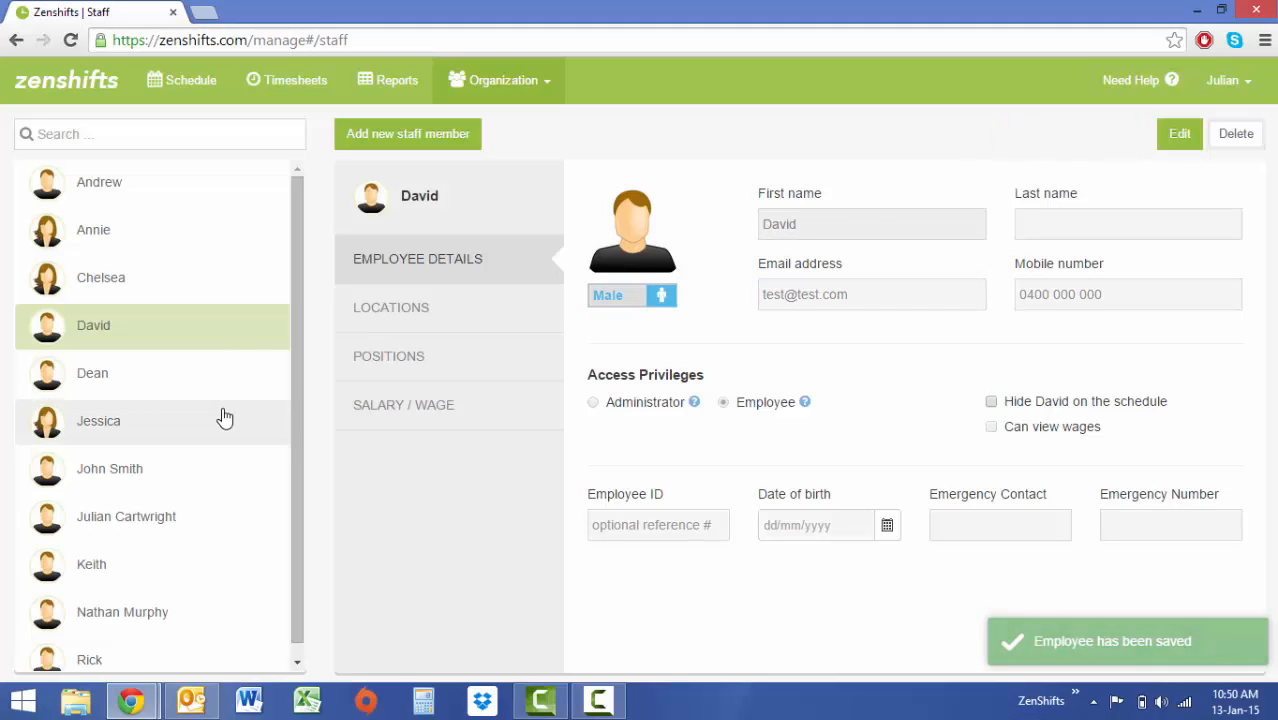
- Review Andrew's details in edit mode and cancel without changes
left_click(98, 182)
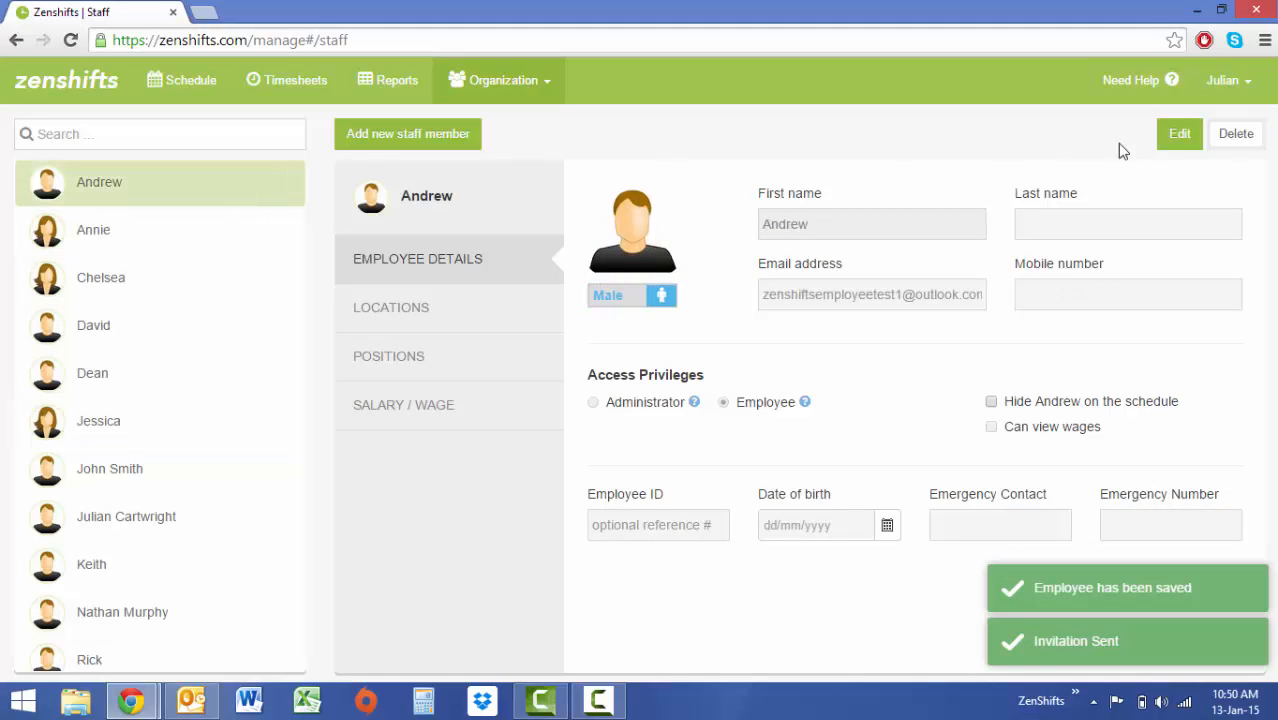
left_click(1180, 132)
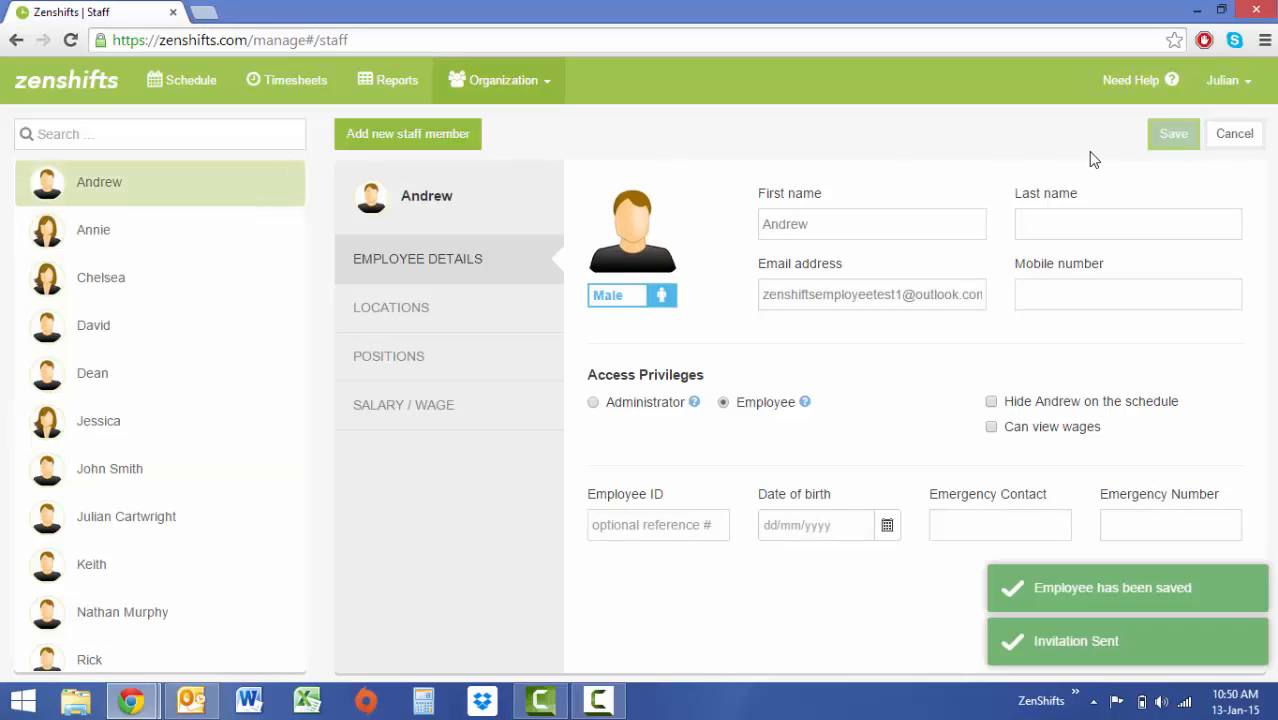
left_click(1172, 132)
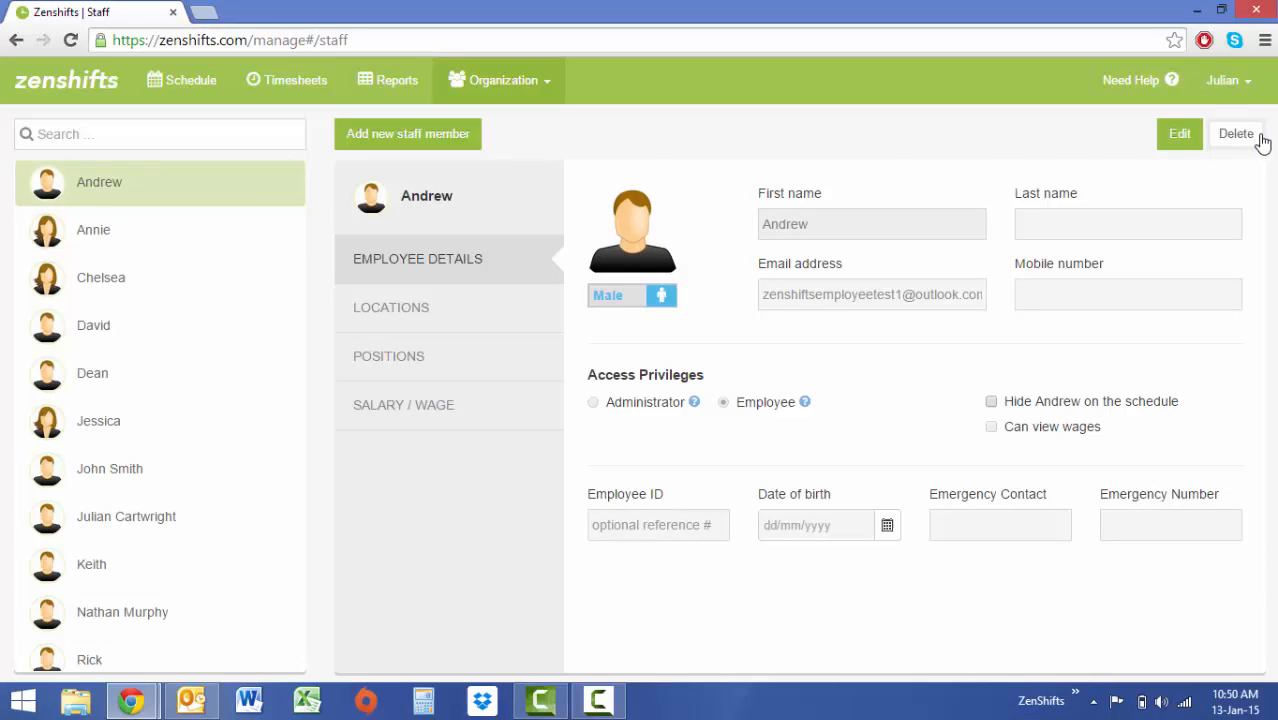
- Edit Annie's record, revealing her email and Resend Invitation
left_click(92, 230)
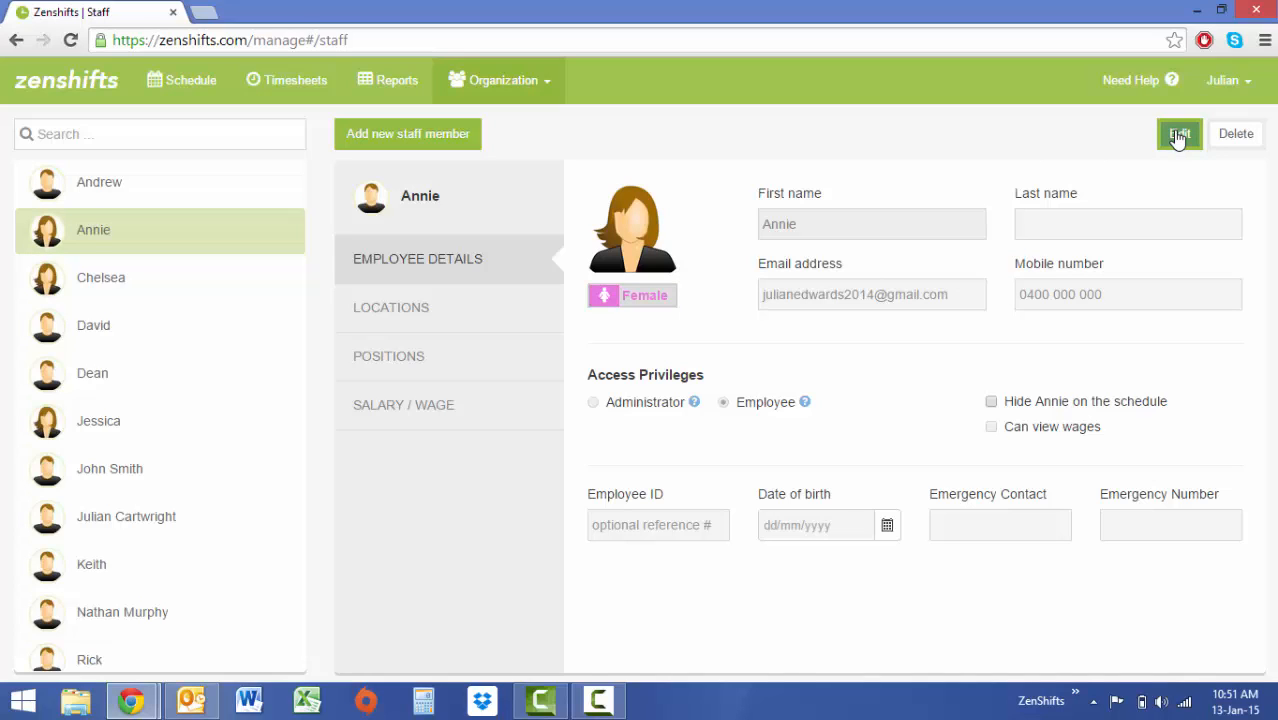
left_click(1180, 132)
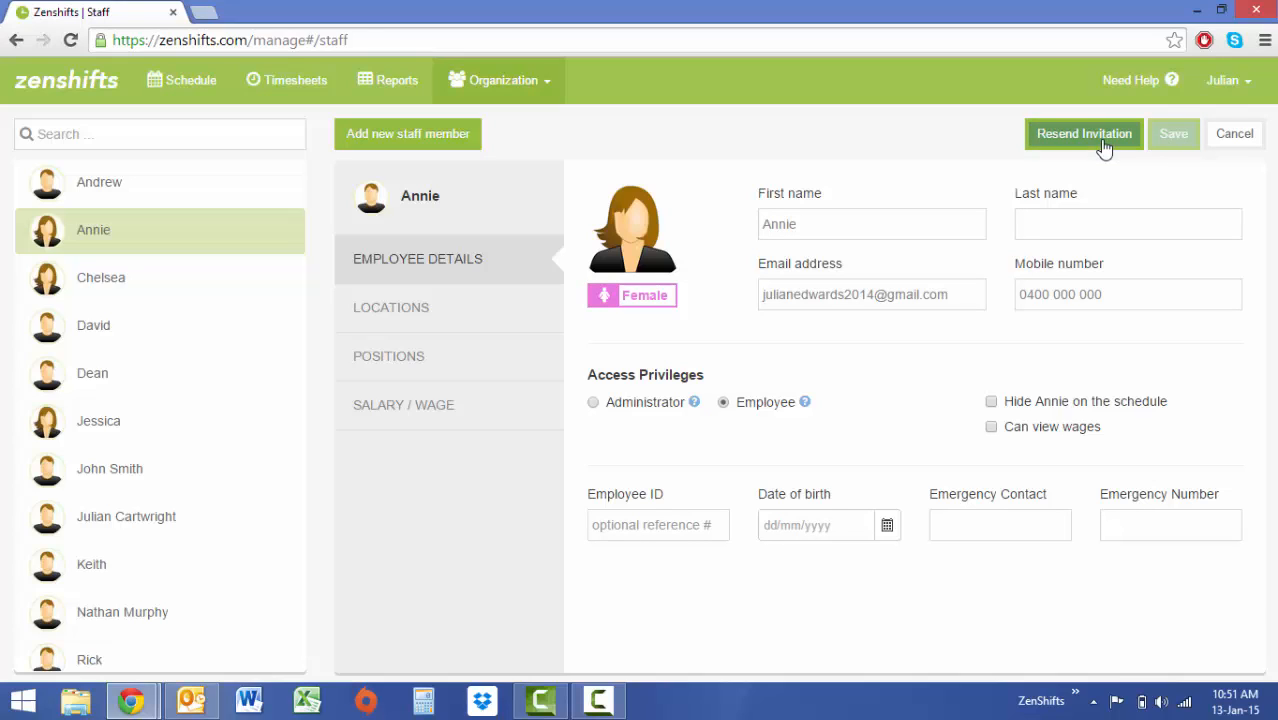
mouse_move(924, 136)
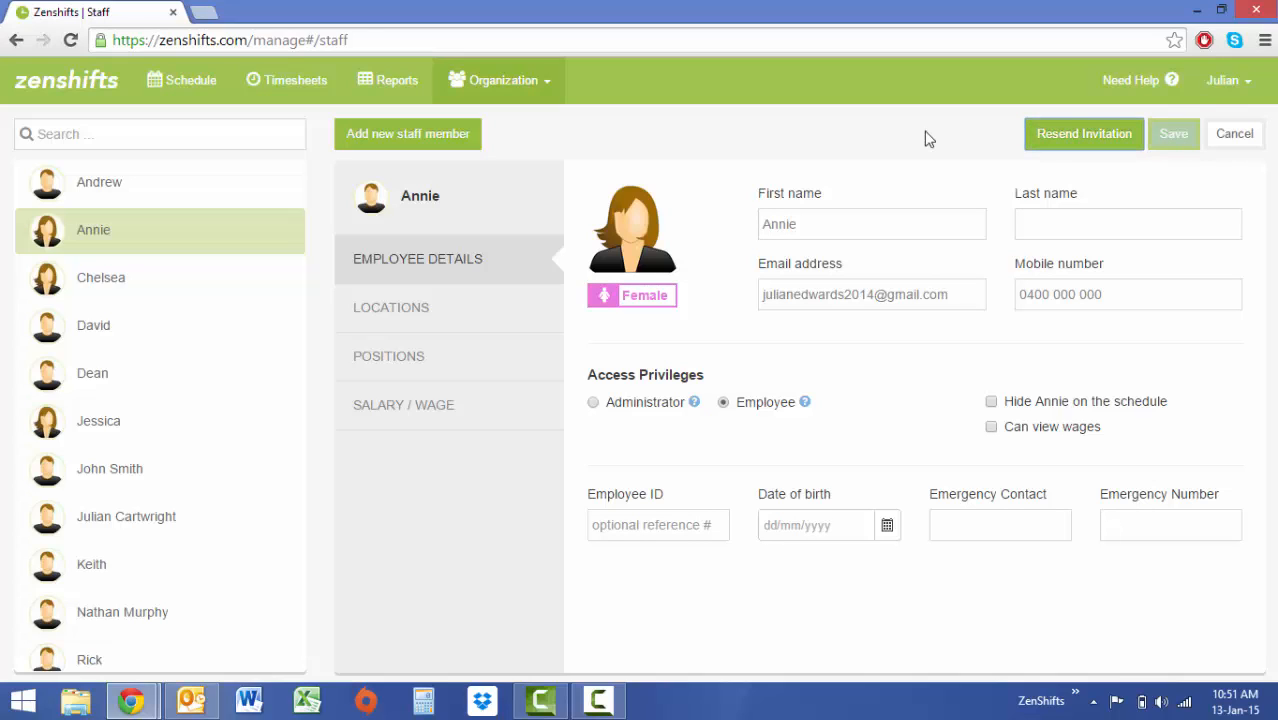